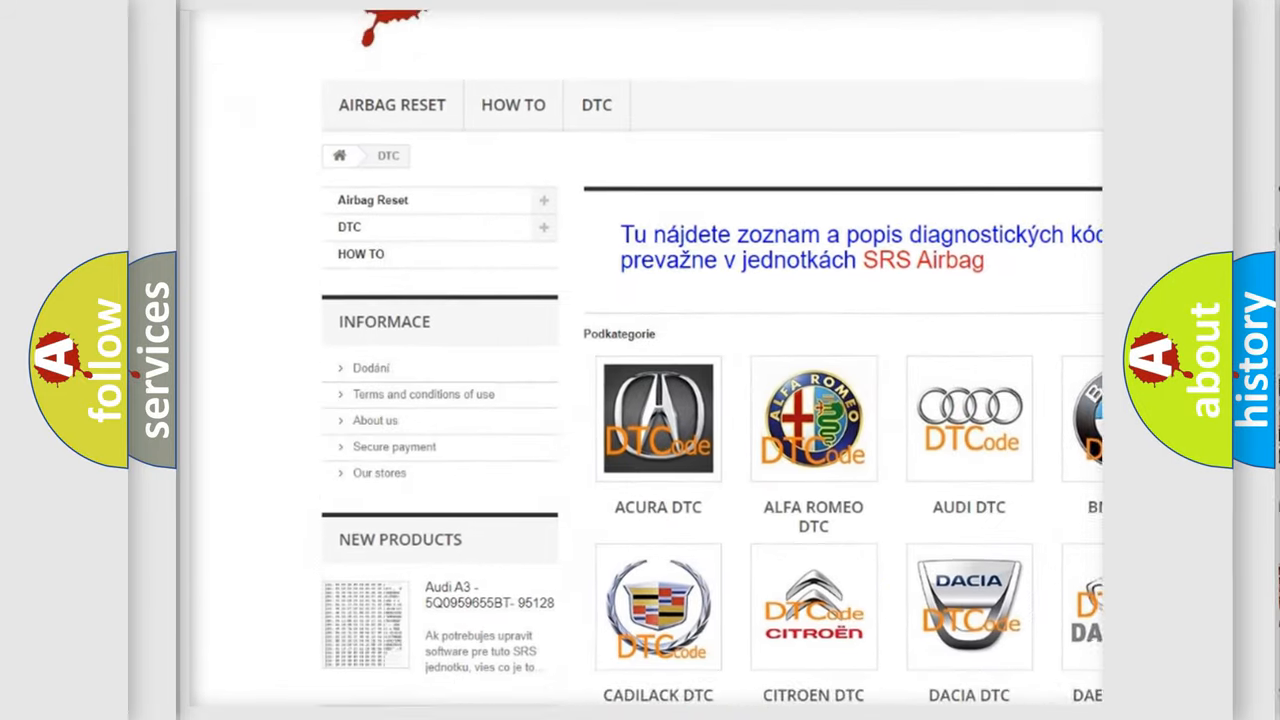
{"action": "scroll", "scroll_direction": "down", "scroll_amount": 3}
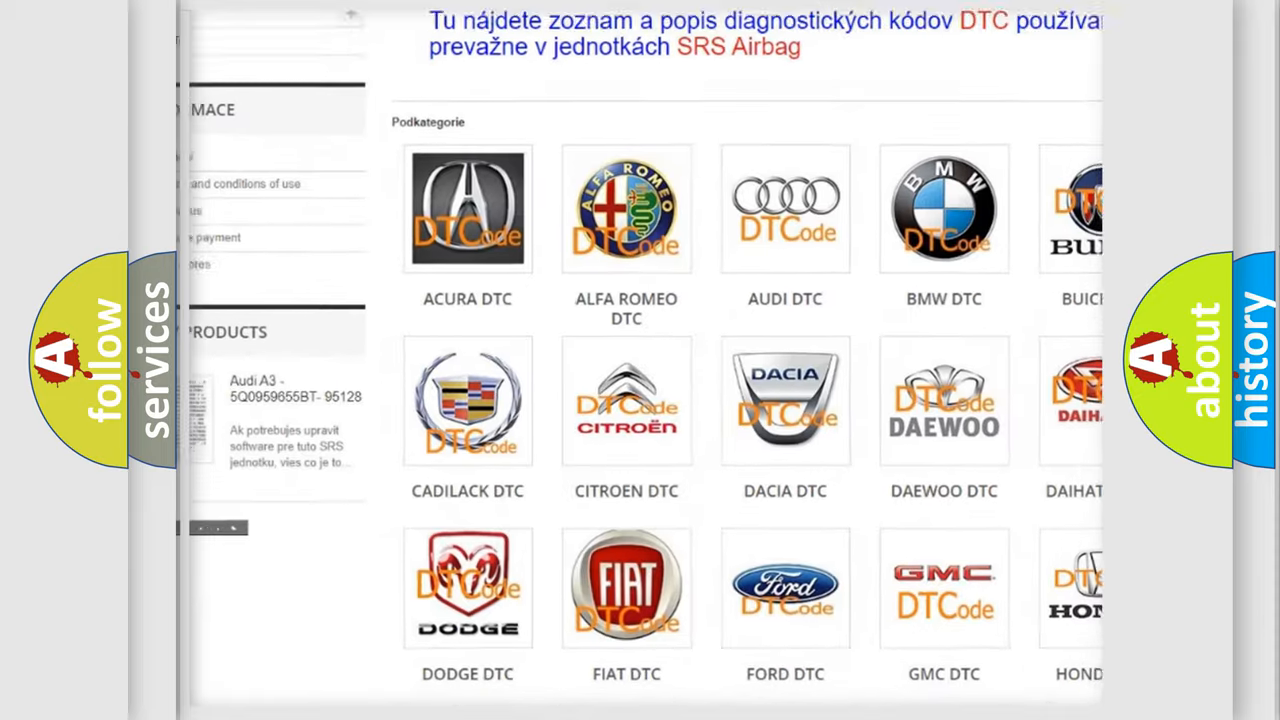
{"action": "scroll", "scroll_direction": "down", "scroll_amount": 3}
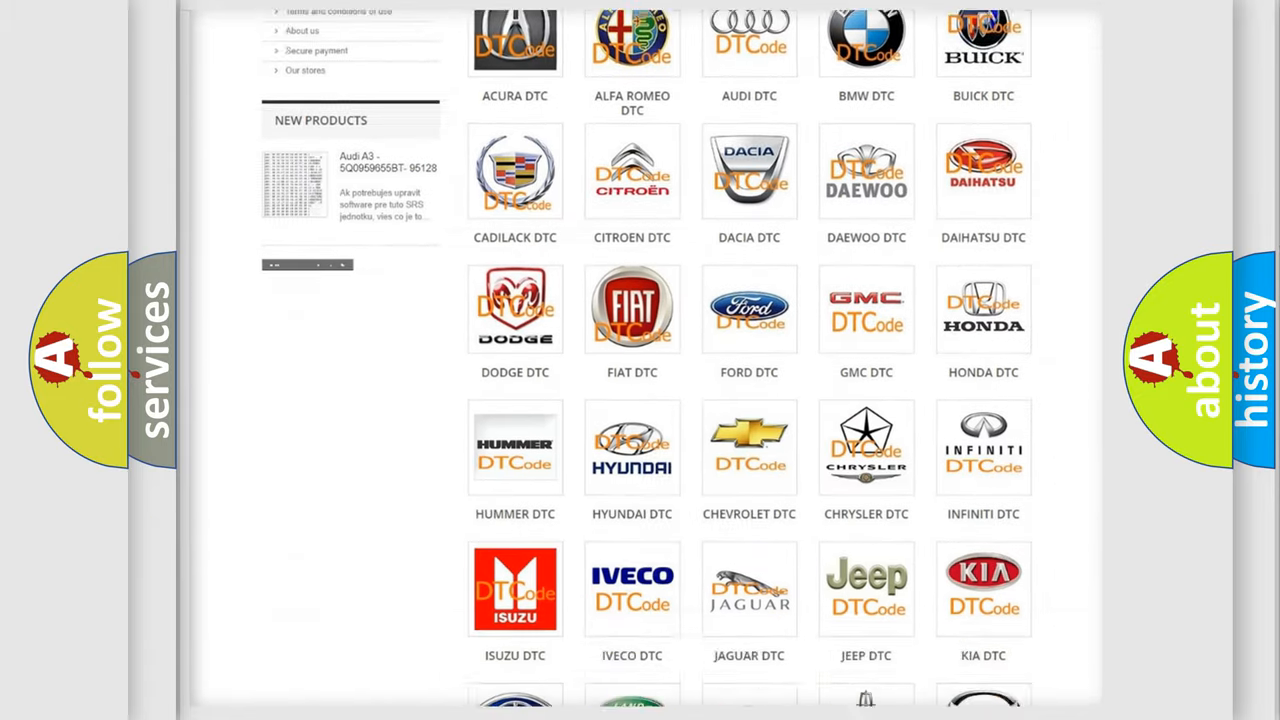
{"action": "scroll", "scroll_direction": "down", "scroll_amount": 3}
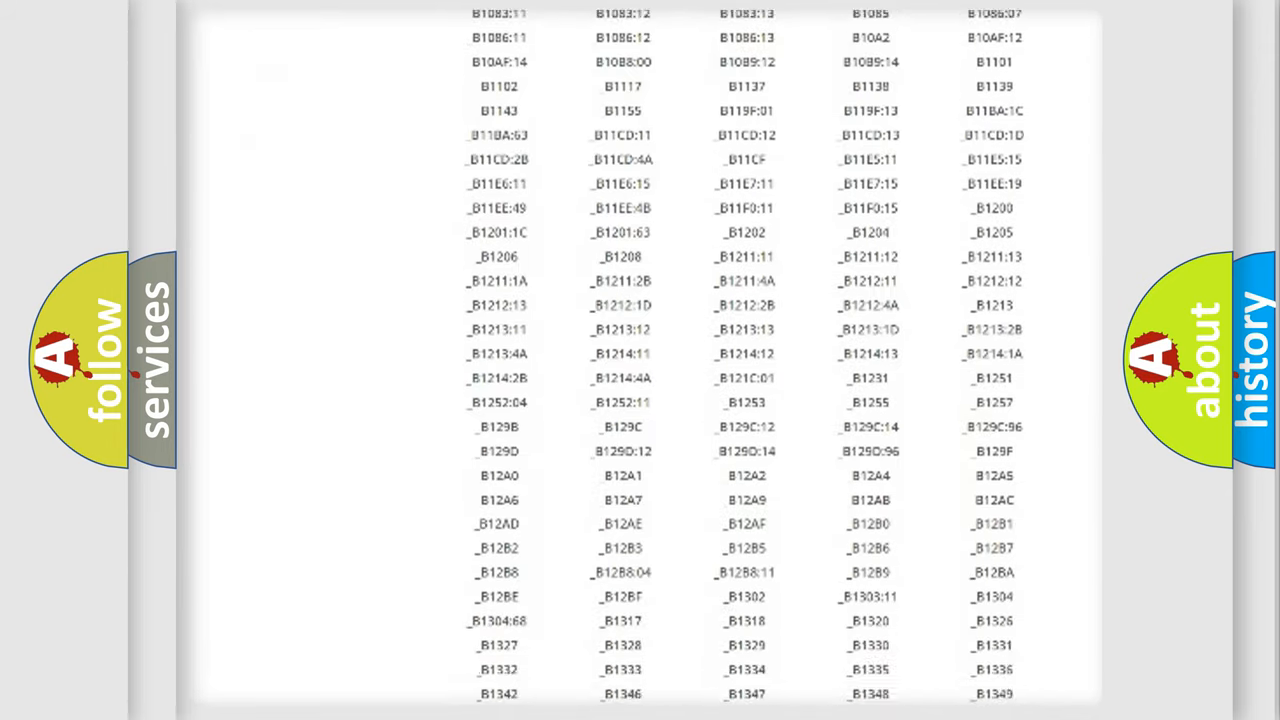
{"action": "scroll", "scroll_direction": "down", "scroll_amount": 3}
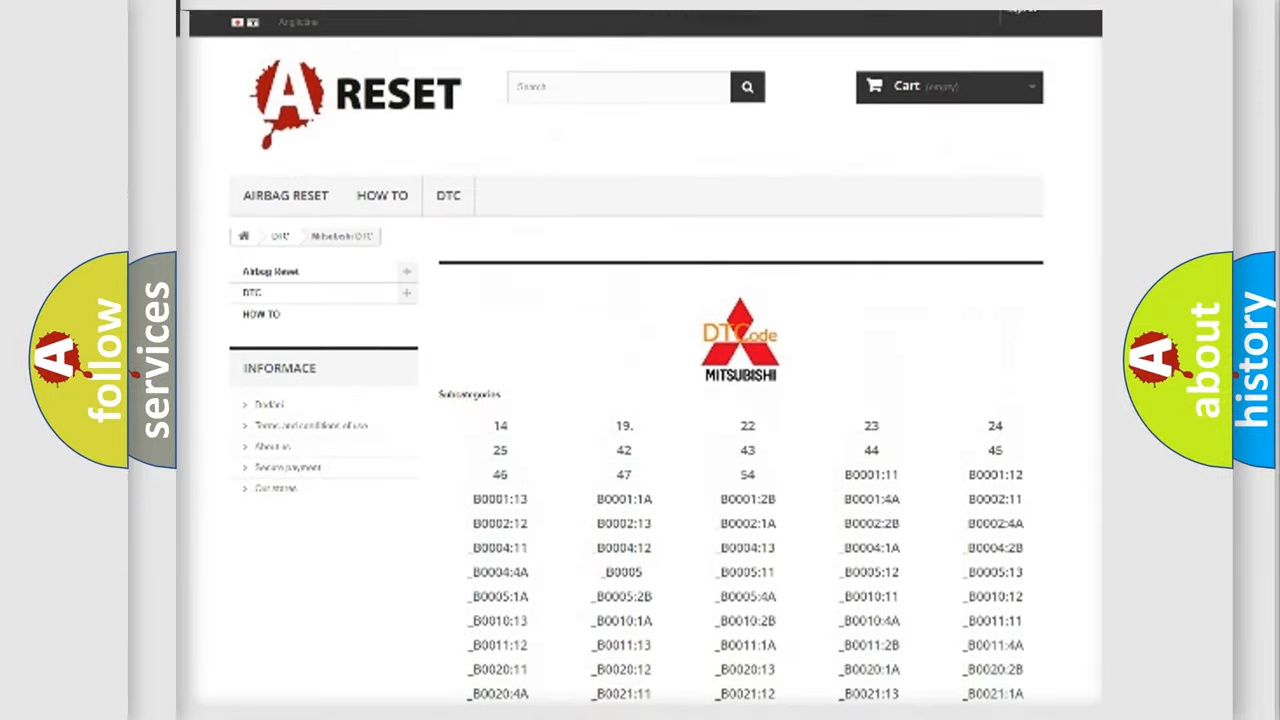
{"action": "scroll", "scroll_direction": "up", "scroll_amount": 3}
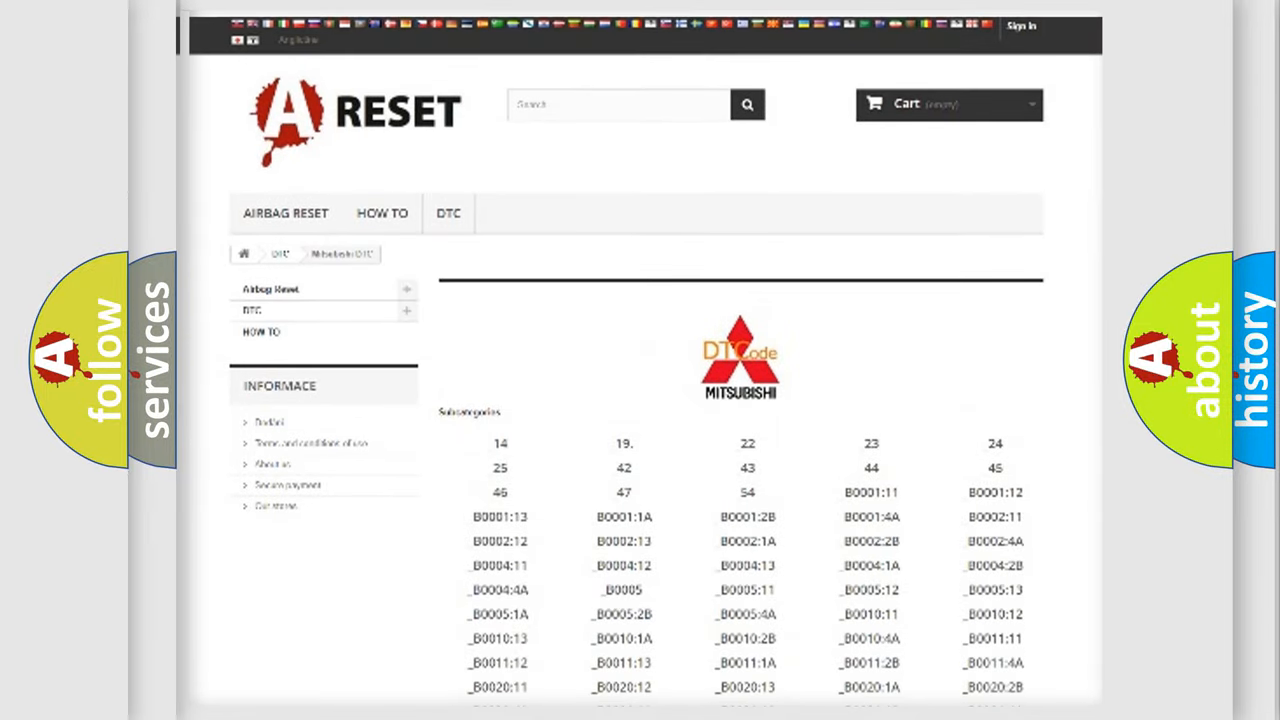